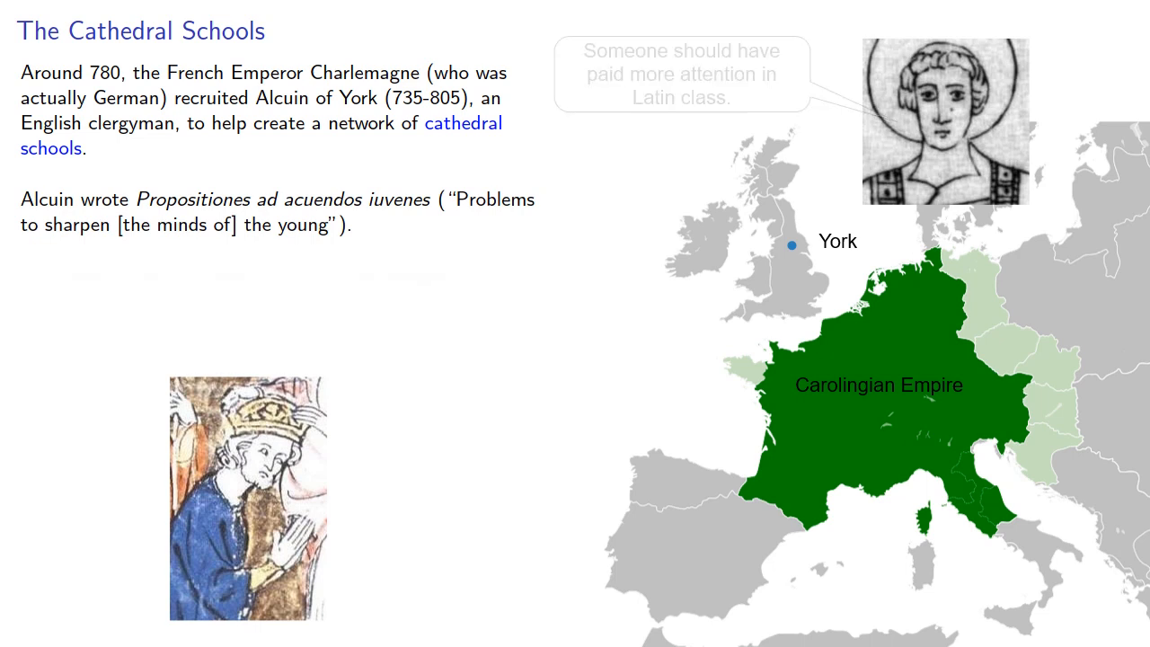
key("Right")
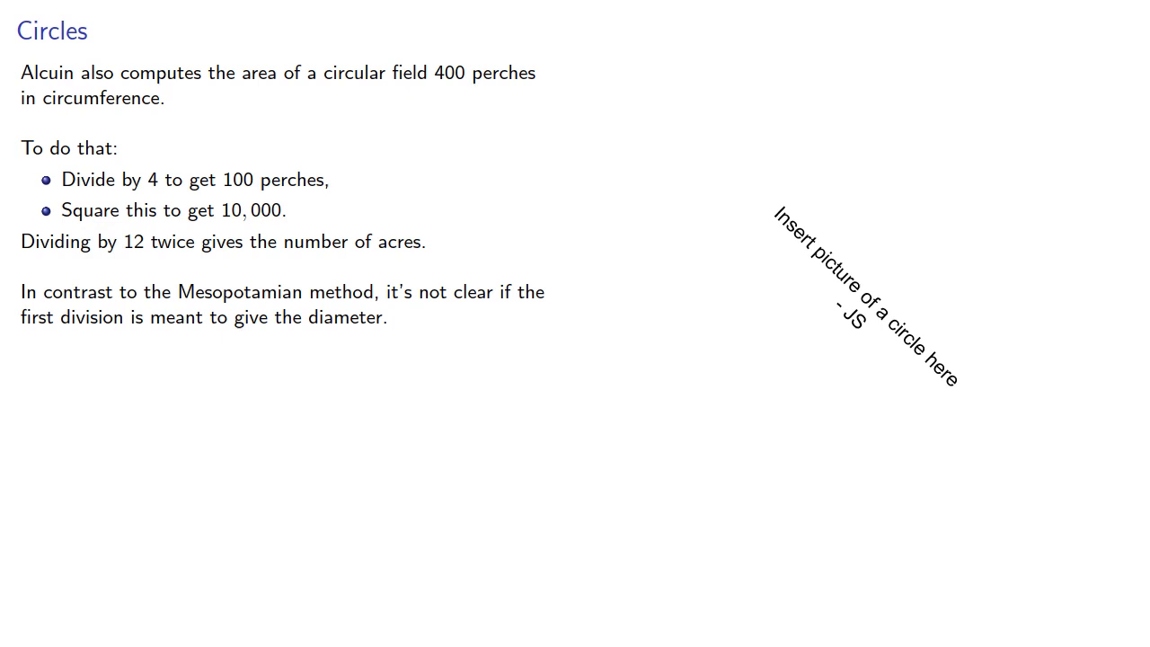
key("Right")
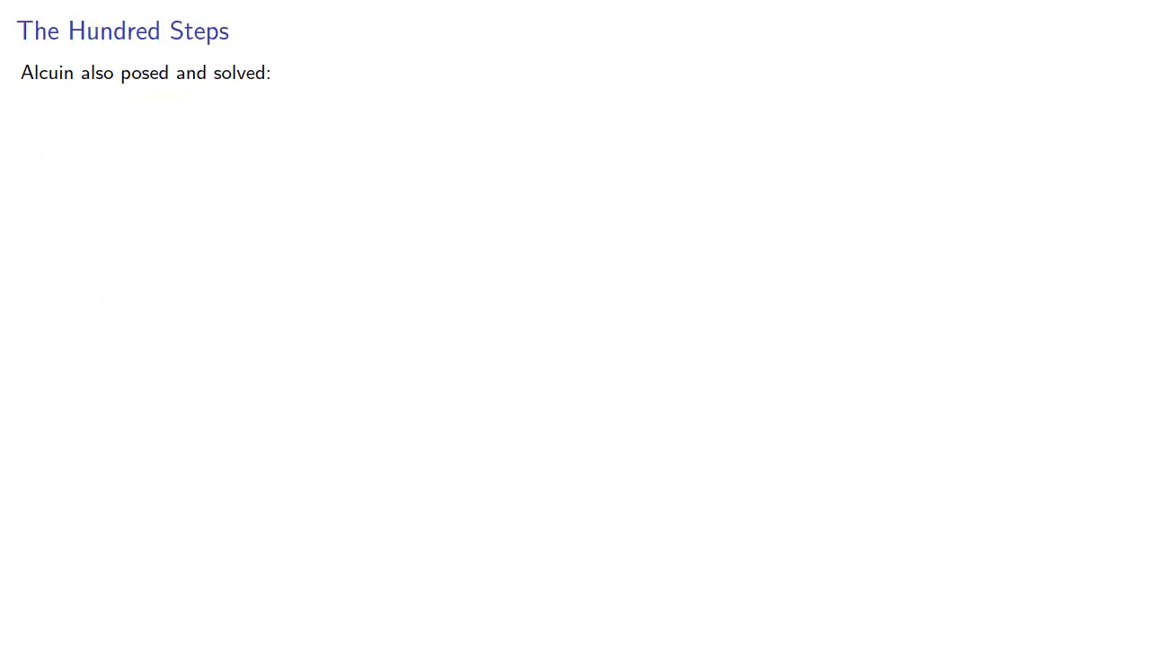